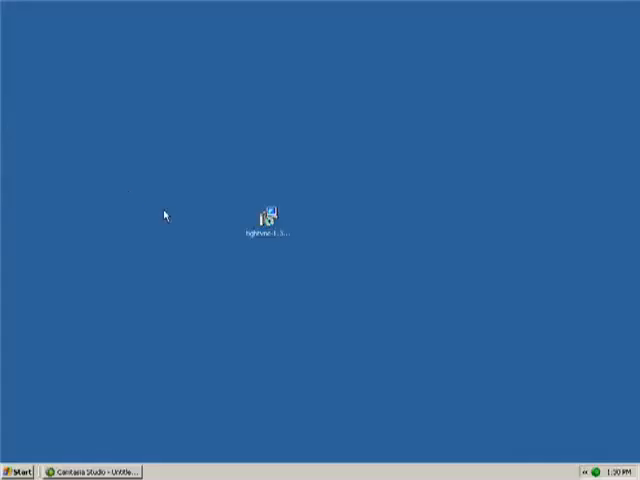
Step: Launch the TightVNC installer and keep the default F:\Program Files\TightVNC install folder
{"action": "left_click_drag", "start_coordinate": [270, 213], "coordinate": [370, 297]}
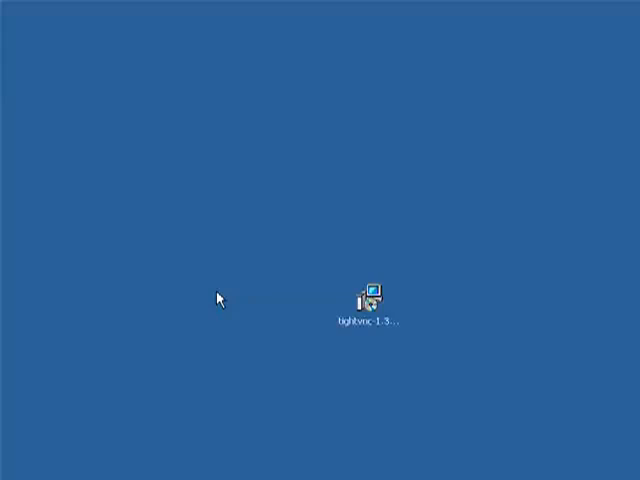
{"action": "mouse_move", "coordinate": [374, 300]}
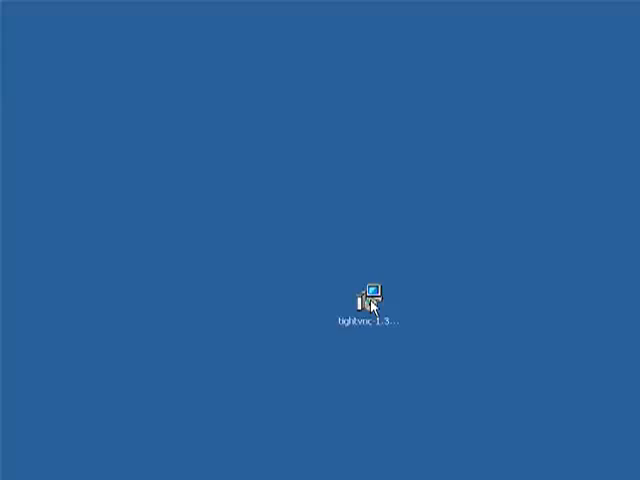
{"action": "double_click", "coordinate": [369, 295]}
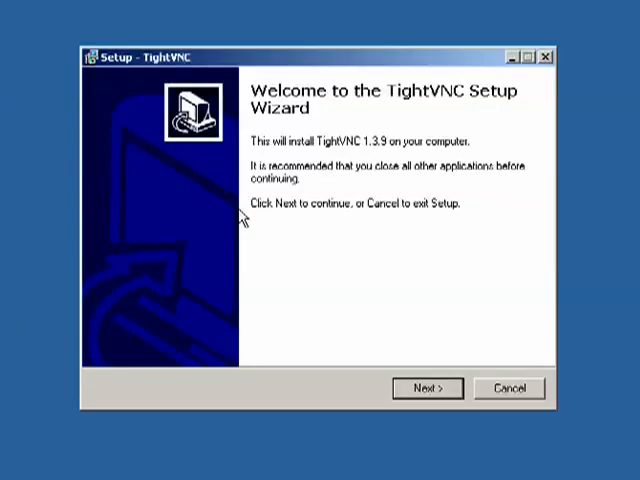
{"action": "left_click", "coordinate": [426, 388]}
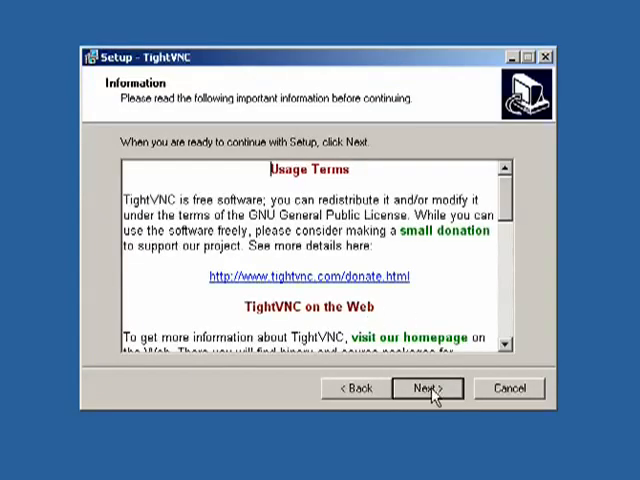
{"action": "left_click", "coordinate": [427, 388]}
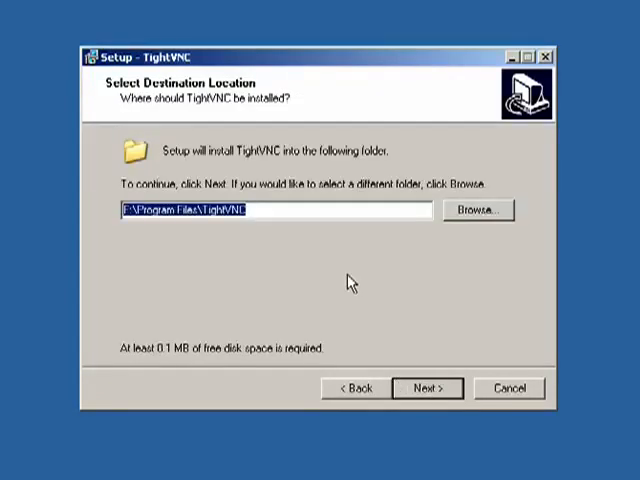
{"action": "left_click", "coordinate": [425, 388]}
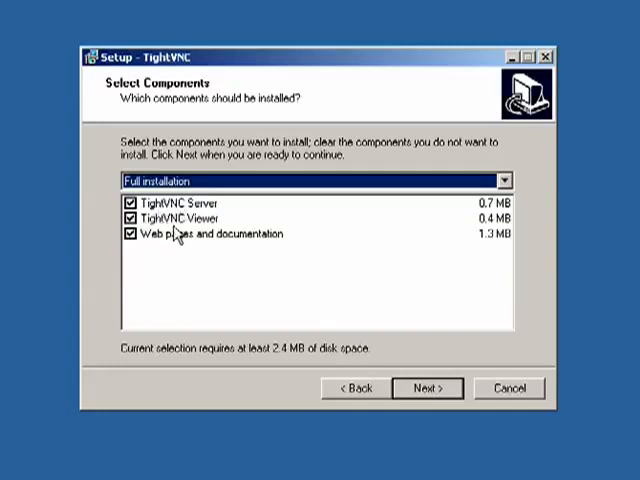
Step: Exclude web pages and documentation, and keep the TightVNC Start Menu folder
{"action": "left_click", "coordinate": [130, 234]}
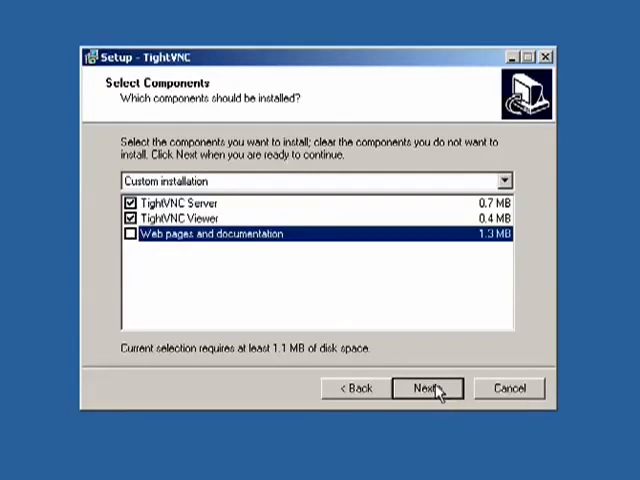
{"action": "left_click", "coordinate": [424, 388]}
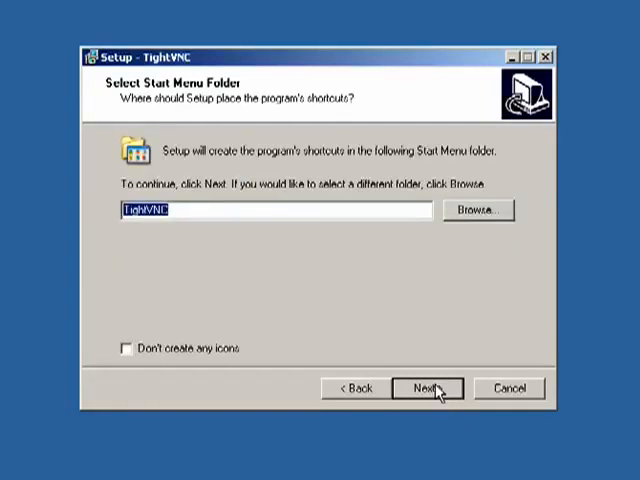
{"action": "left_click", "coordinate": [426, 388]}
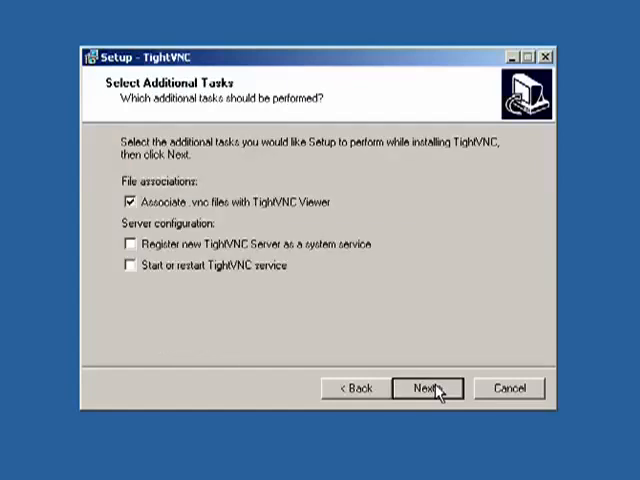
{"action": "mouse_move", "coordinate": [160, 255]}
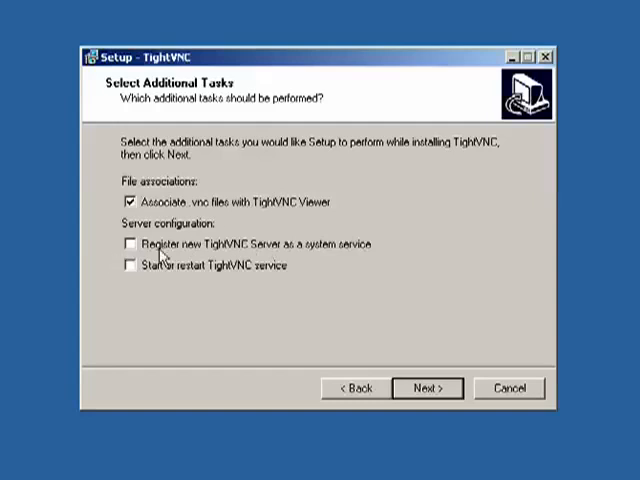
Step: Register the server as a system service, install TightVNC, acknowledge the message and finish
{"action": "left_click", "coordinate": [130, 245]}
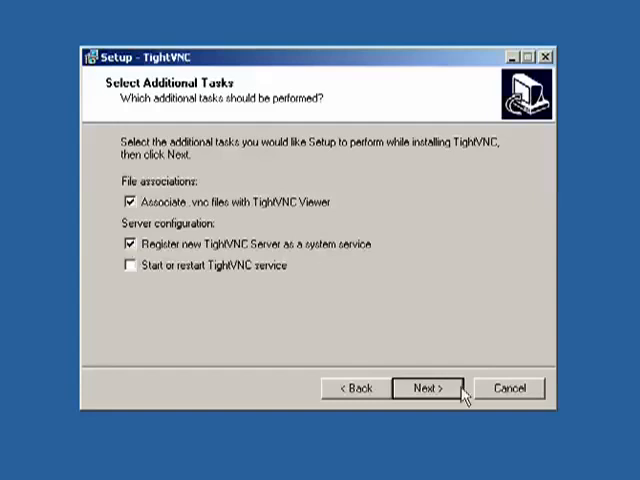
{"action": "left_click", "coordinate": [422, 388]}
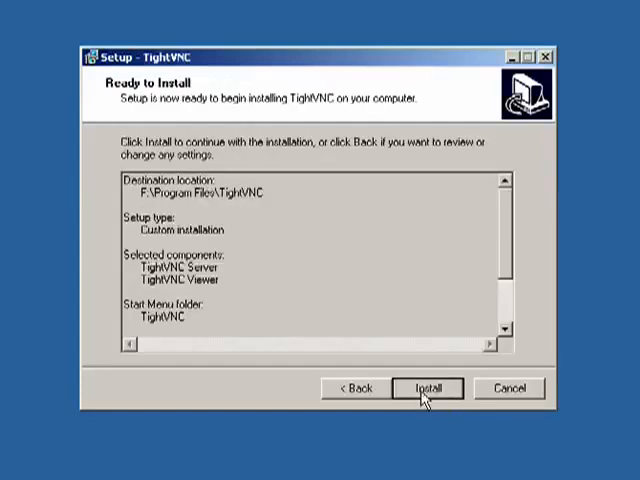
{"action": "left_click", "coordinate": [426, 388]}
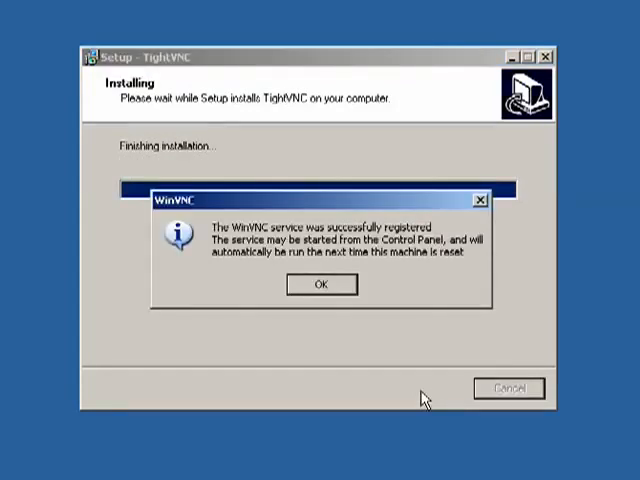
{"action": "left_click", "coordinate": [321, 284]}
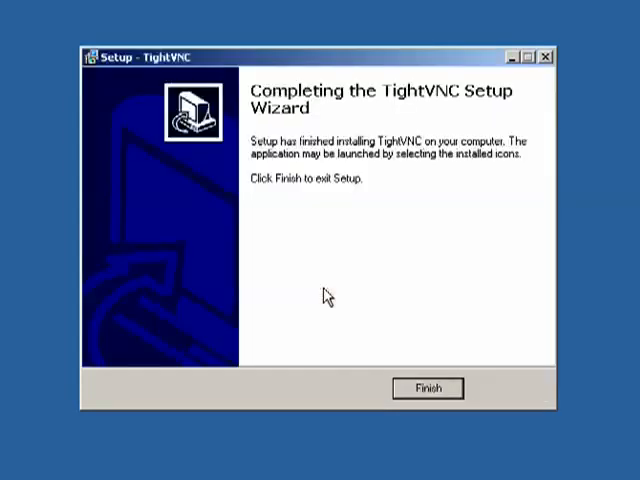
{"action": "left_click", "coordinate": [427, 388]}
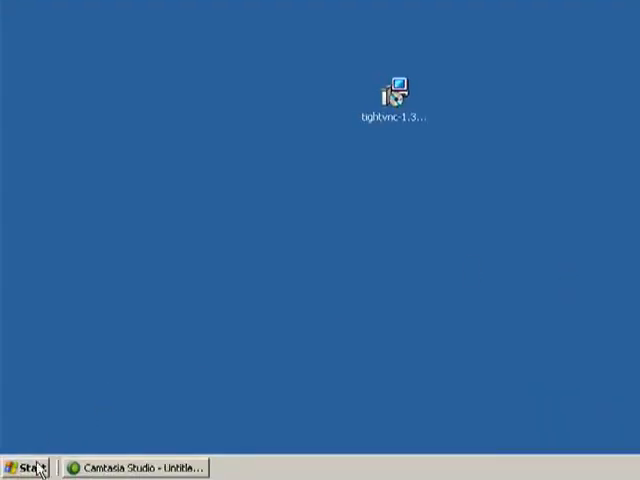
Step: Launch TightVNC Server from Start > All Programs > TightVNC
{"action": "left_click", "coordinate": [28, 468]}
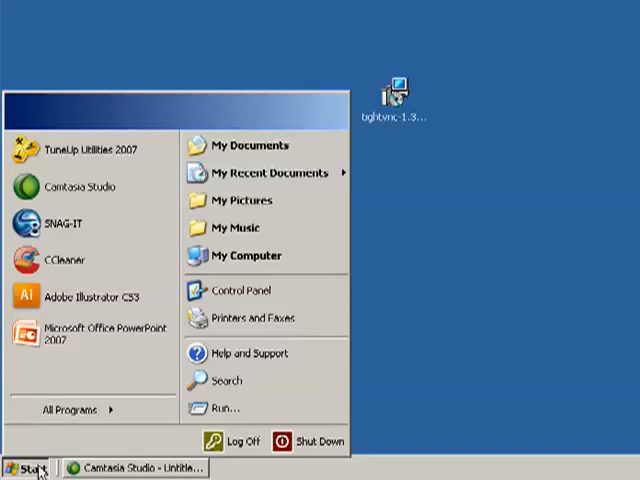
{"action": "left_click", "coordinate": [76, 410]}
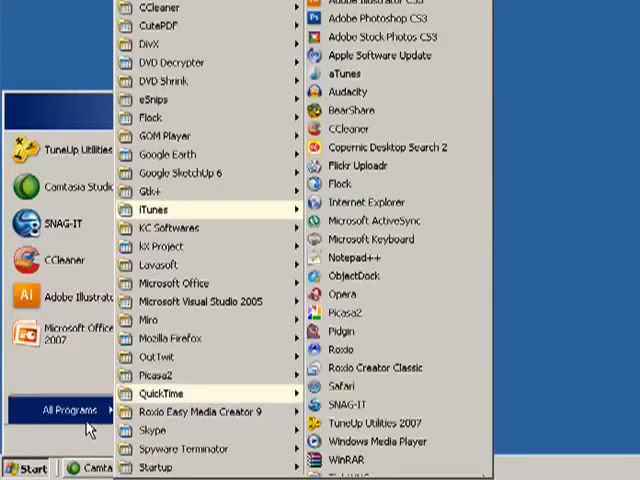
{"action": "mouse_move", "coordinate": [180, 283]}
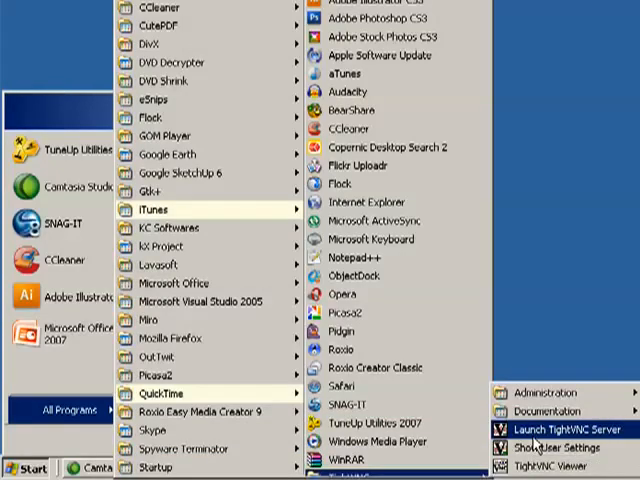
{"action": "left_click", "coordinate": [553, 430]}
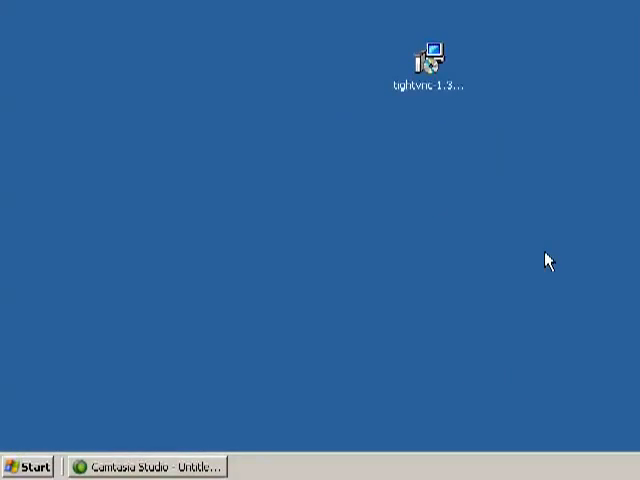
{"action": "left_click_drag", "start_coordinate": [430, 55], "coordinate": [270, 215]}
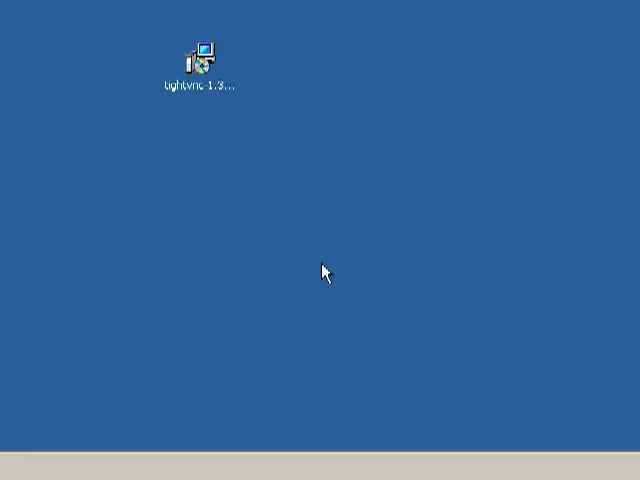
{"action": "left_click_drag", "start_coordinate": [201, 55], "coordinate": [272, 215]}
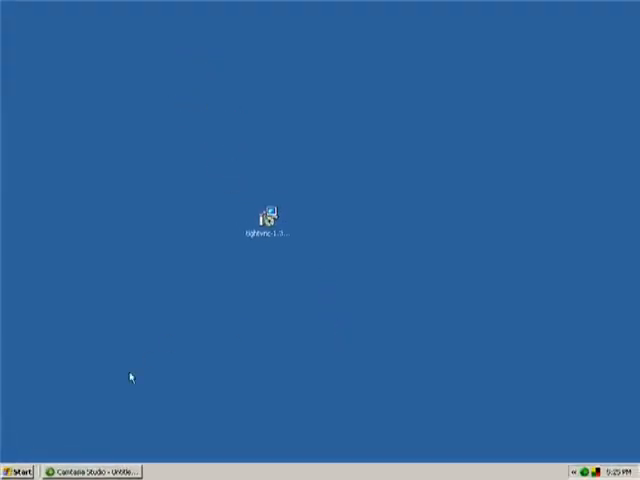
Step: Open a Command Prompt via Run and check ipconfig for IP 192.168.2.2
{"action": "left_click", "coordinate": [16, 471]}
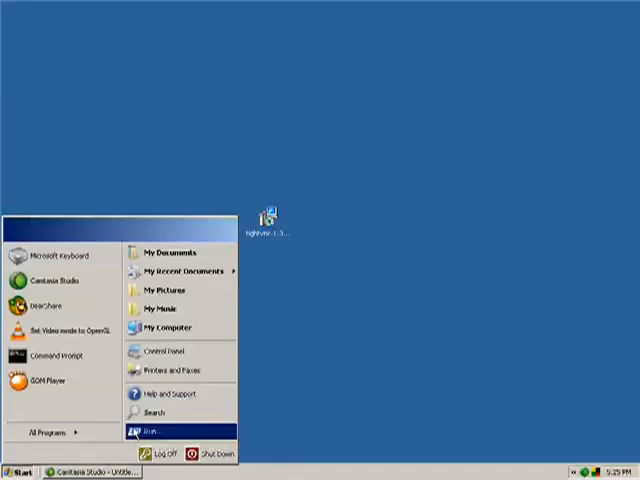
{"action": "left_click", "coordinate": [155, 430]}
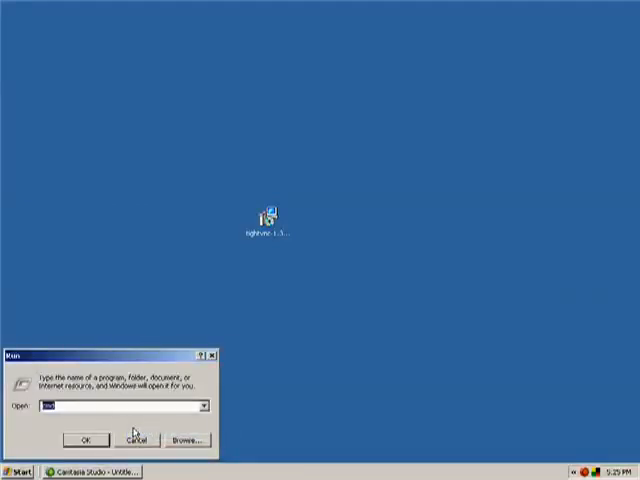
{"action": "left_click", "coordinate": [84, 439]}
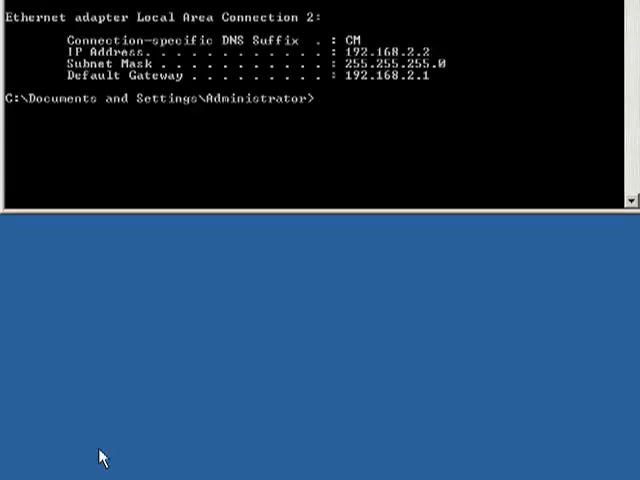
{"action": "mouse_move", "coordinate": [328, 77]}
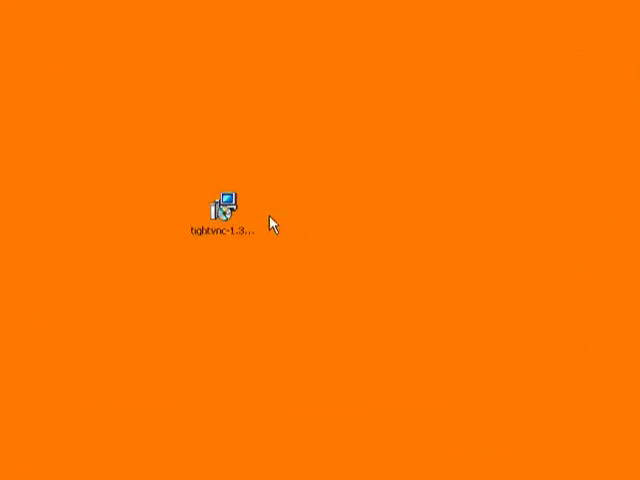
Step: Launch the TightVNC installer on the new PC, keeping the default install folder
{"action": "double_click", "coordinate": [225, 200]}
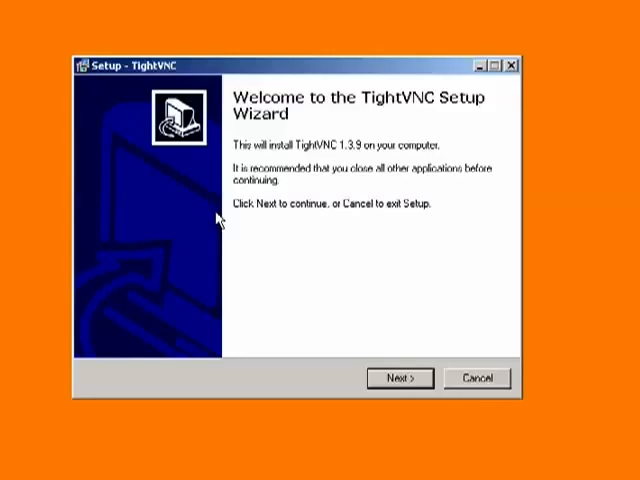
{"action": "left_click", "coordinate": [399, 378]}
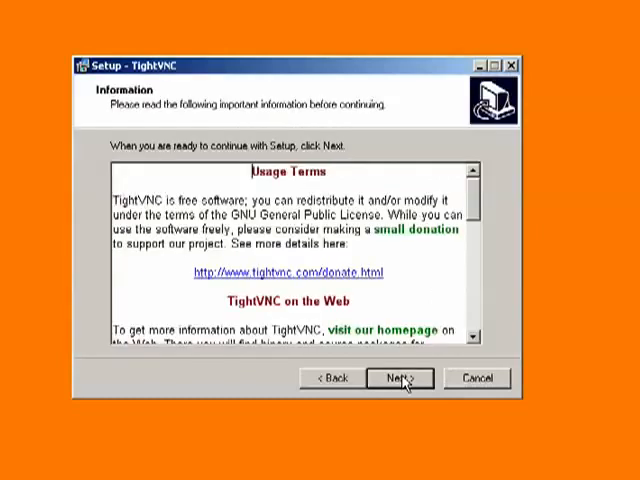
{"action": "left_click", "coordinate": [397, 378]}
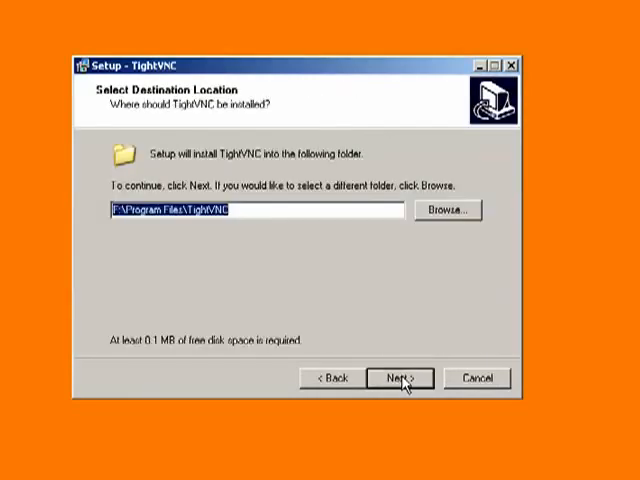
{"action": "left_click", "coordinate": [398, 378]}
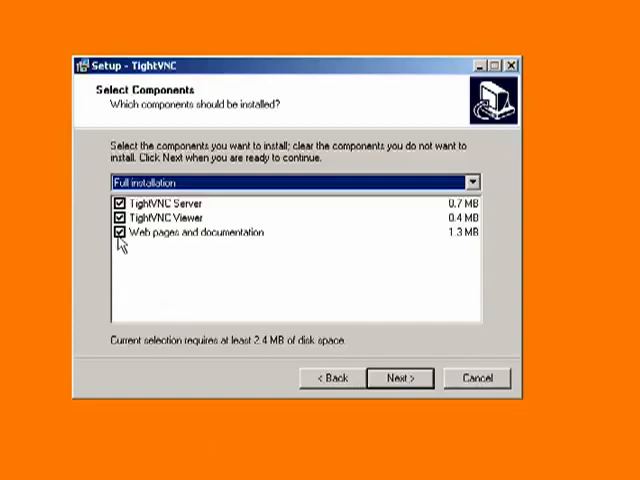
Step: Install only the Viewer, excluding web pages and documentation, and close the wizard
{"action": "left_click", "coordinate": [116, 234]}
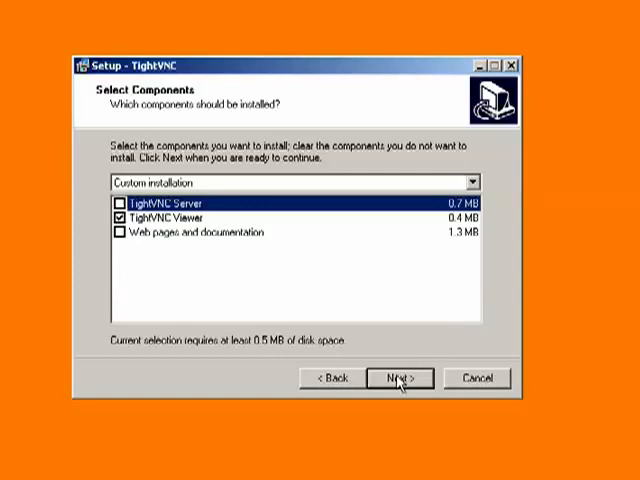
{"action": "left_click", "coordinate": [383, 378]}
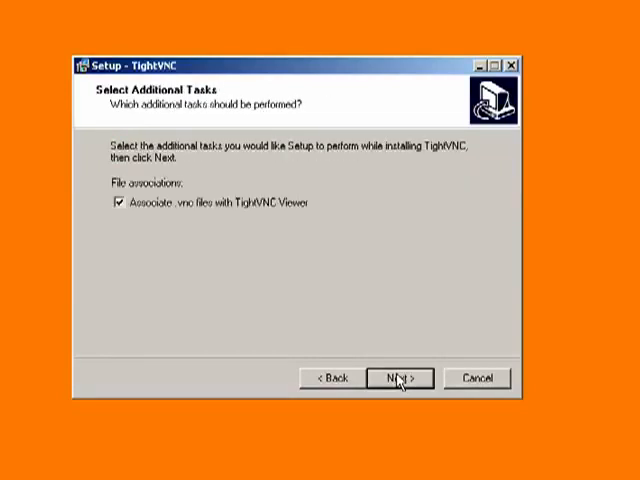
{"action": "left_click", "coordinate": [399, 378]}
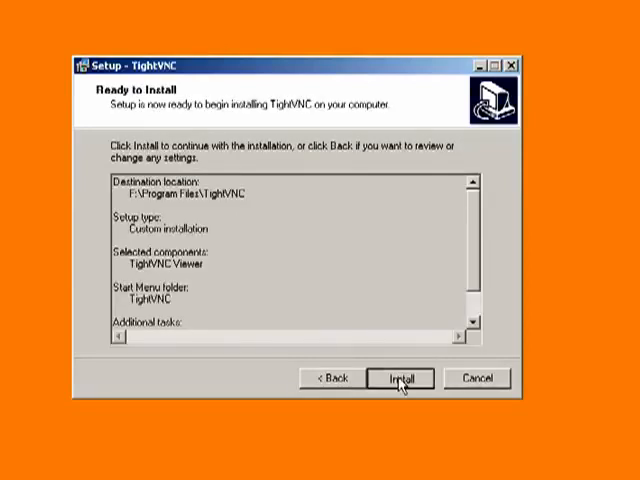
{"action": "left_click", "coordinate": [399, 377]}
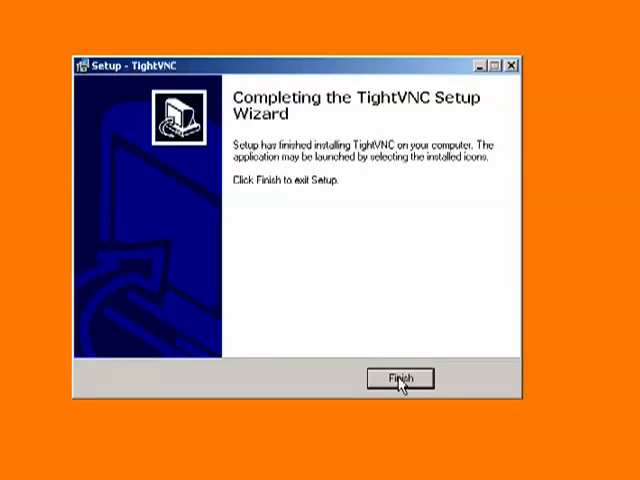
{"action": "left_click", "coordinate": [398, 378]}
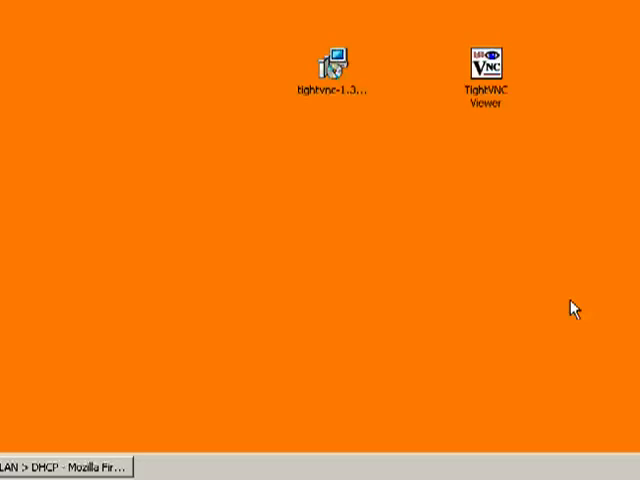
{"action": "mouse_move", "coordinate": [27, 412]}
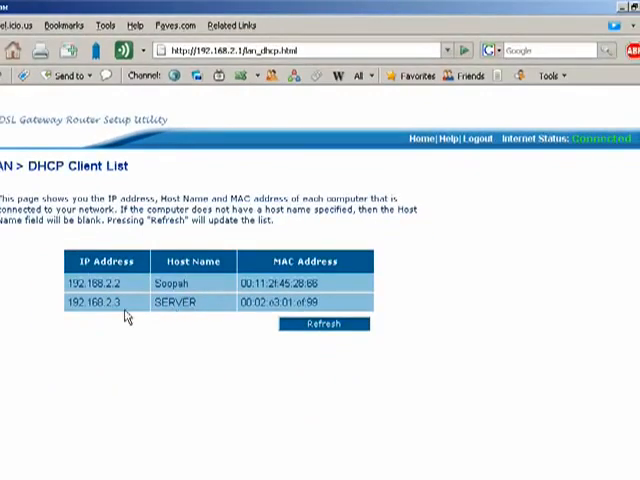
Step: Select SERVER's IP address 192.168.2.3 in the router's DHCP client list
{"action": "double_click", "coordinate": [98, 303]}
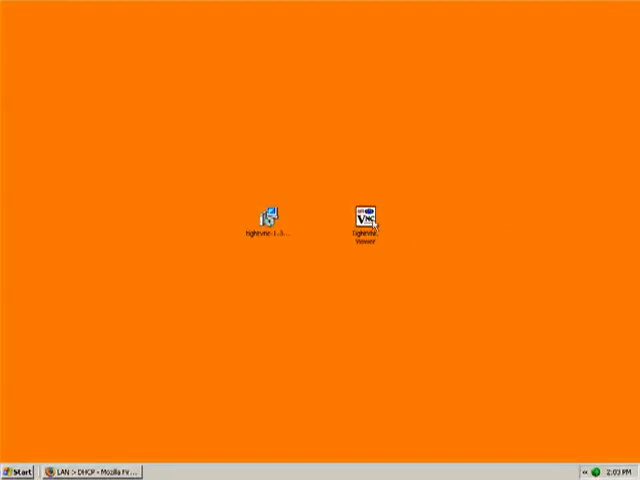
Step: Launch TightVNC Viewer for 192.168.2.3 with the High-speed network profile
{"action": "double_click", "coordinate": [351, 217]}
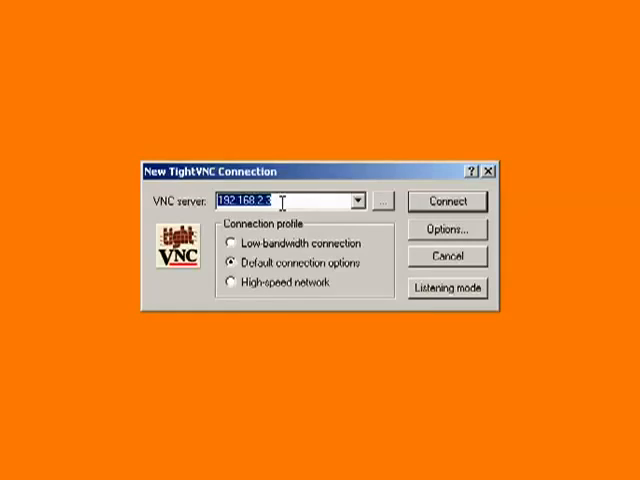
{"action": "mouse_move", "coordinate": [172, 291]}
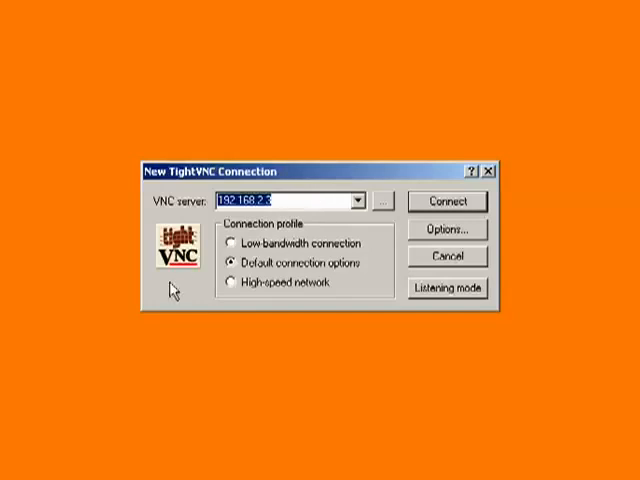
{"action": "mouse_move", "coordinate": [275, 258]}
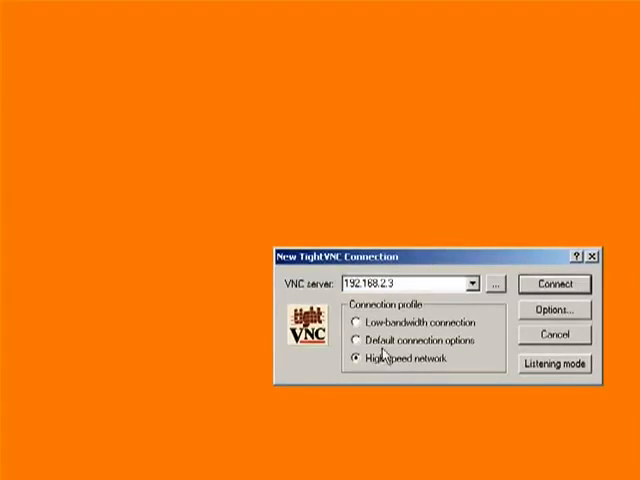
{"action": "left_click", "coordinate": [552, 284]}
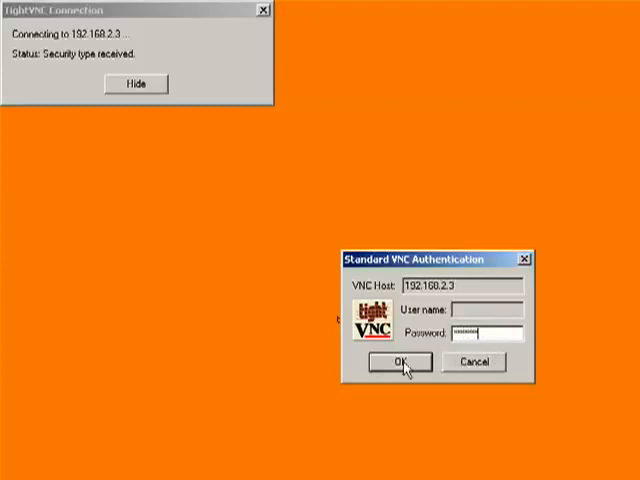
Step: Submit the VNC password and log into the server's Administrator account
{"action": "left_click", "coordinate": [398, 362]}
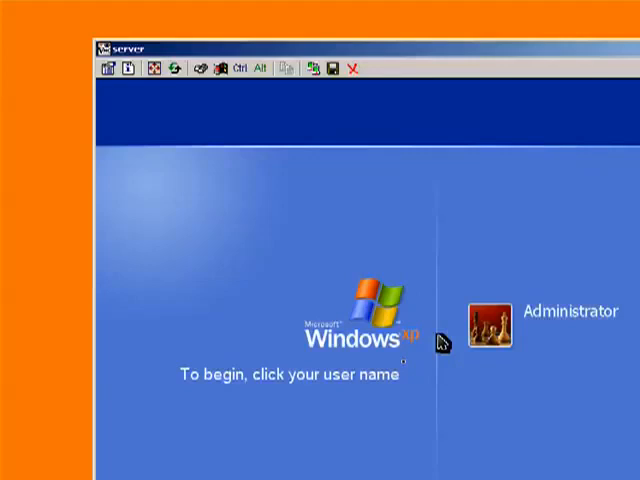
{"action": "left_click", "coordinate": [488, 323]}
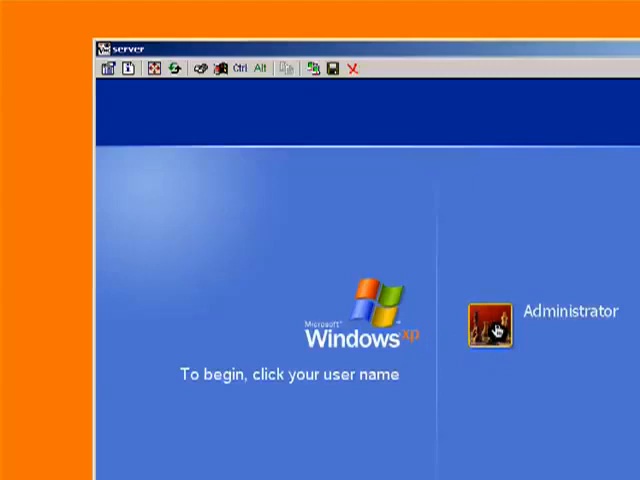
{"action": "left_click", "coordinate": [487, 324]}
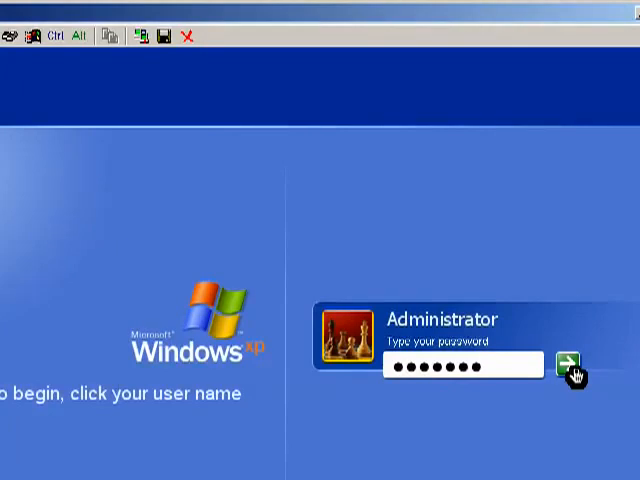
{"action": "left_click", "coordinate": [566, 371]}
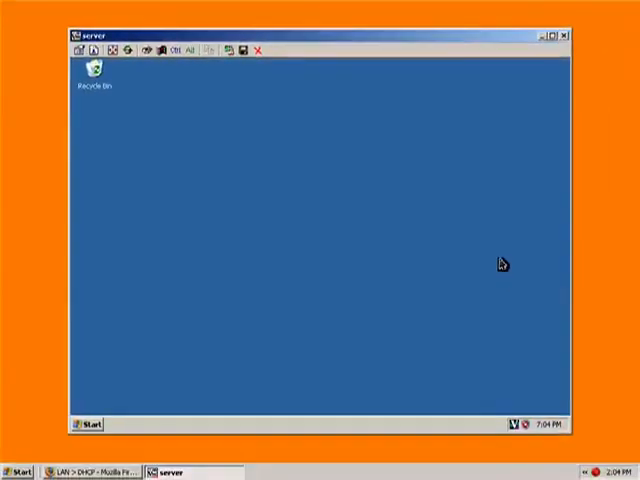
{"action": "mouse_move", "coordinate": [73, 237]}
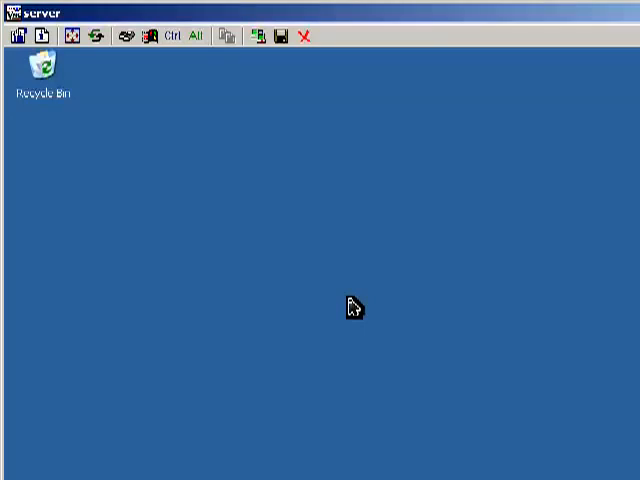
Step: Launch Mozilla Firefox from the remote server's Start menu
{"action": "left_click", "coordinate": [75, 414]}
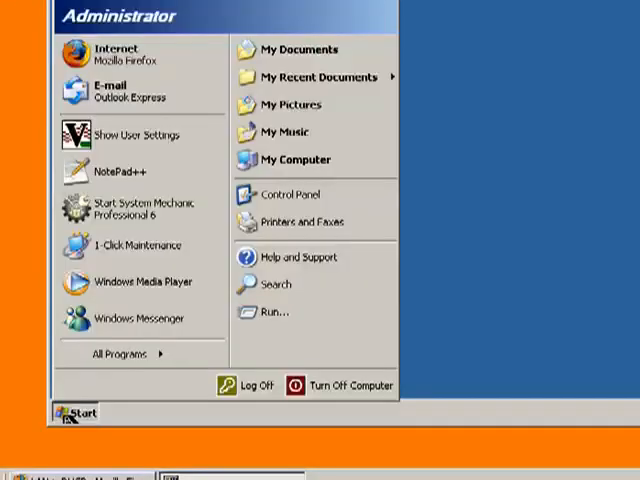
{"action": "left_click", "coordinate": [74, 412]}
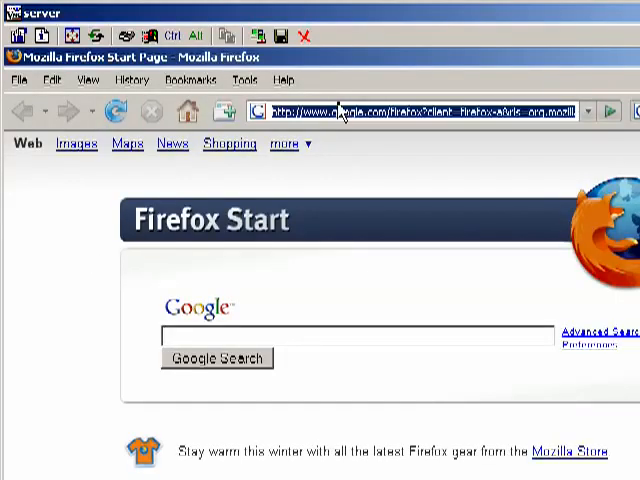
Step: Enter 'google', open Google Maps on the server, then close Firefox
{"action": "type", "text": "google.com/"}
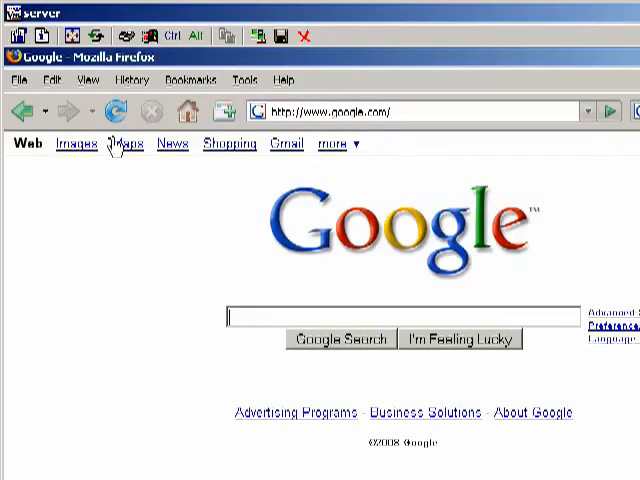
{"action": "left_click", "coordinate": [126, 144]}
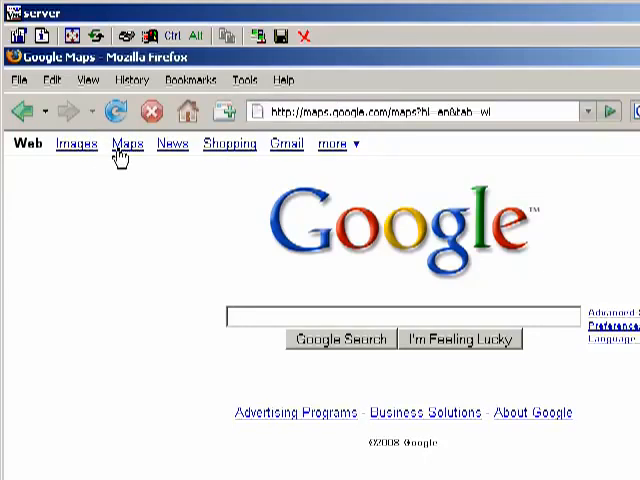
{"action": "left_click", "coordinate": [126, 144]}
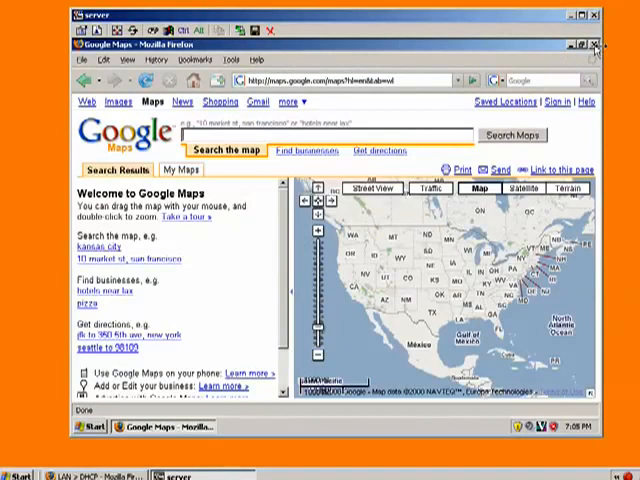
{"action": "left_click", "coordinate": [594, 44]}
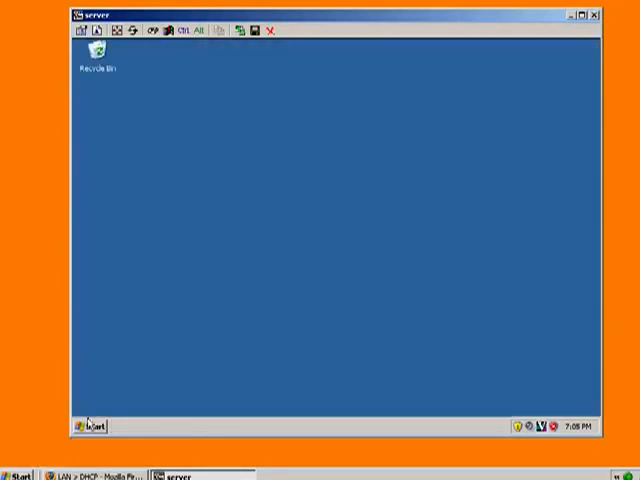
{"action": "left_click", "coordinate": [88, 426]}
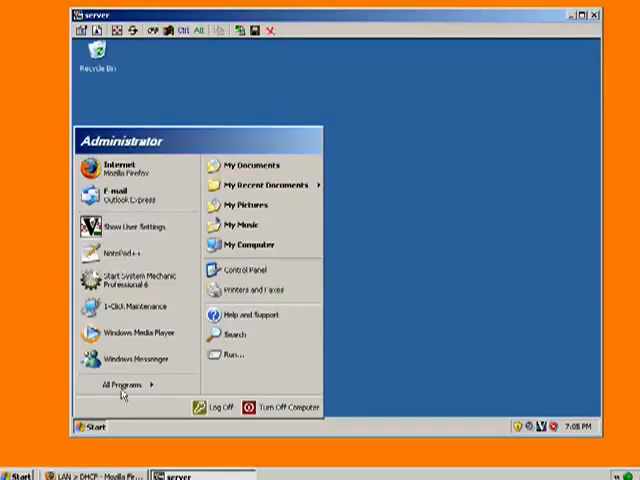
{"action": "left_click", "coordinate": [122, 388]}
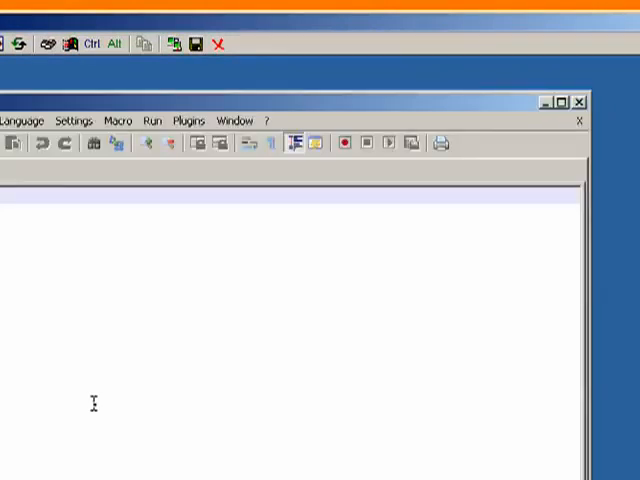
{"action": "mouse_move", "coordinate": [580, 108]}
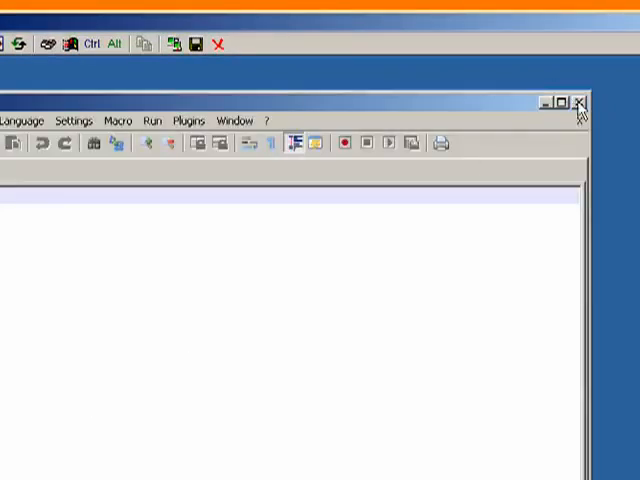
{"action": "left_click", "coordinate": [581, 103]}
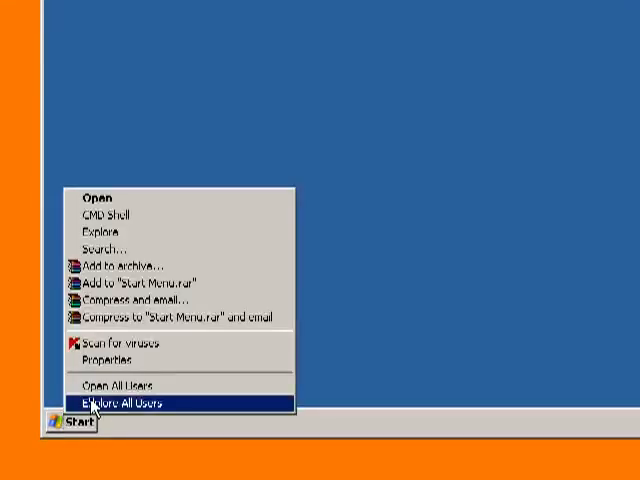
{"action": "mouse_move", "coordinate": [105, 231]}
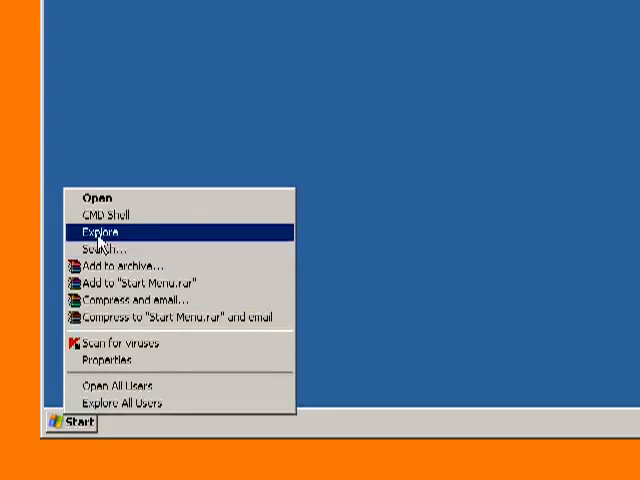
Step: Explore the server's Start Menu, then browse the Backup_Soopah Library and My Documents folders
{"action": "left_click", "coordinate": [94, 232]}
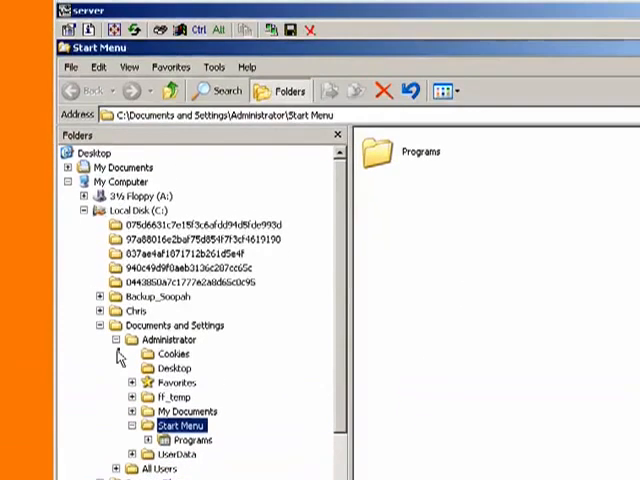
{"action": "left_click", "coordinate": [162, 298]}
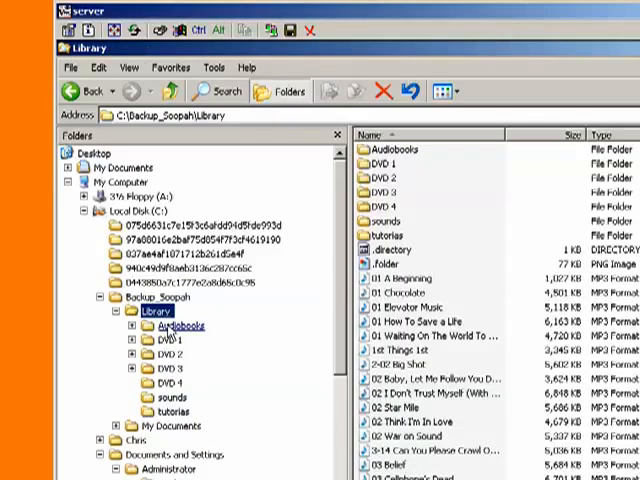
{"action": "mouse_move", "coordinate": [160, 425]}
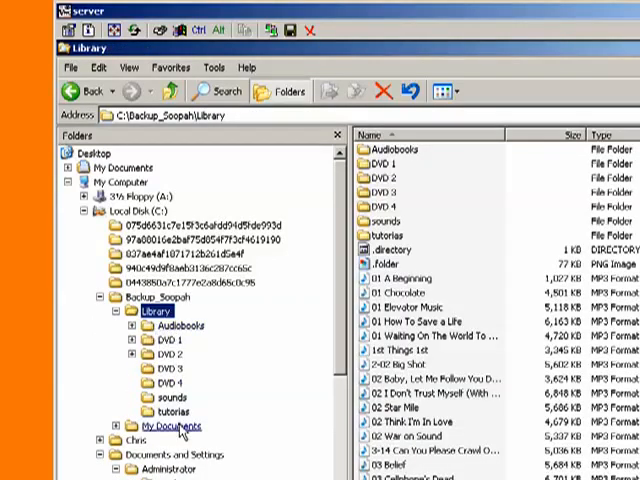
{"action": "left_click", "coordinate": [172, 426]}
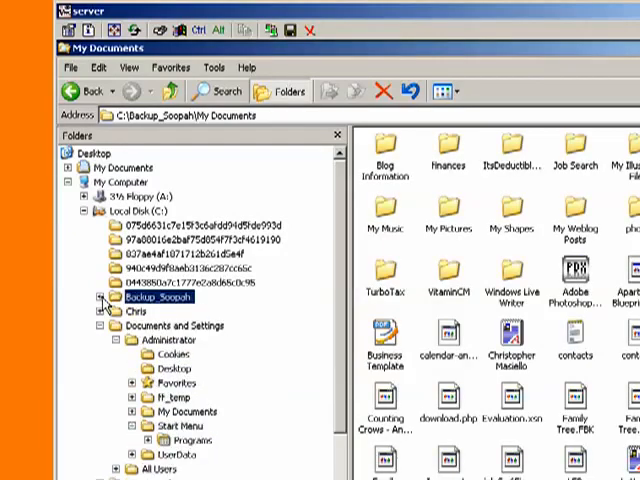
{"action": "left_click", "coordinate": [148, 297]}
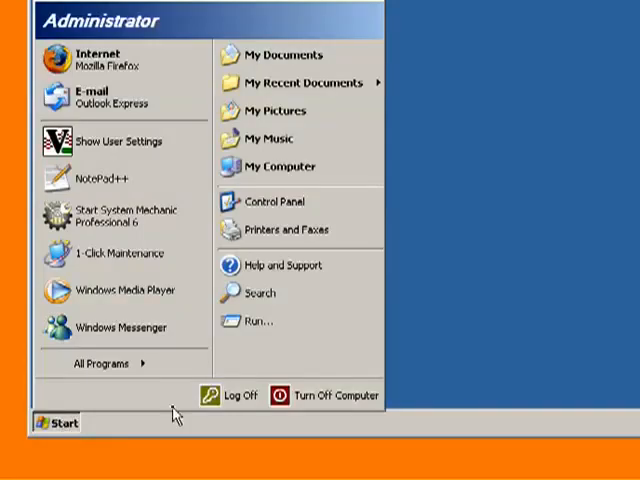
Step: Turn off the remote server PC and dismiss the Connection closed notice
{"action": "left_click", "coordinate": [336, 395]}
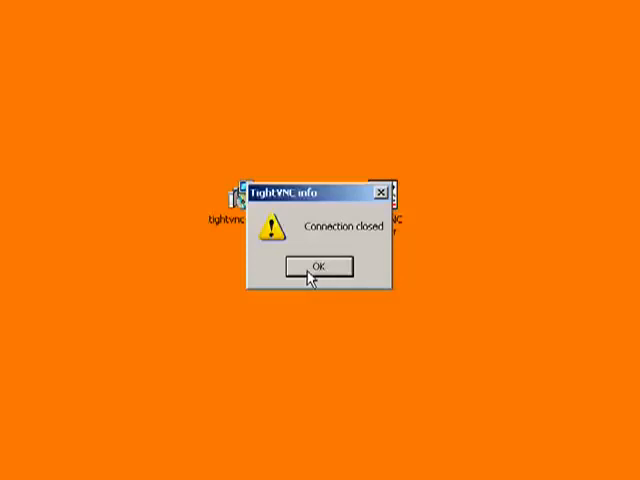
{"action": "left_click", "coordinate": [318, 265]}
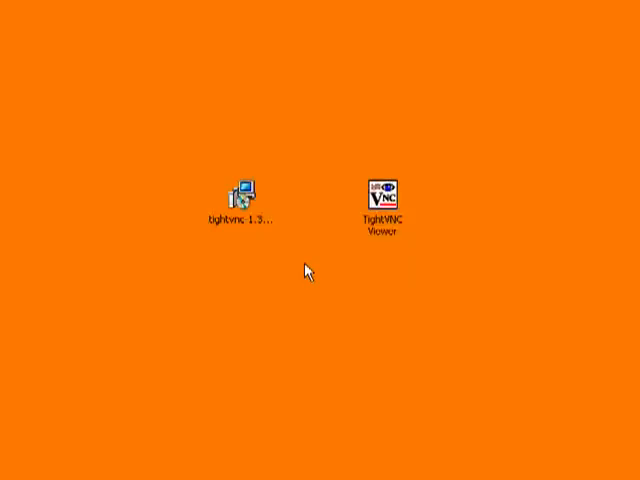